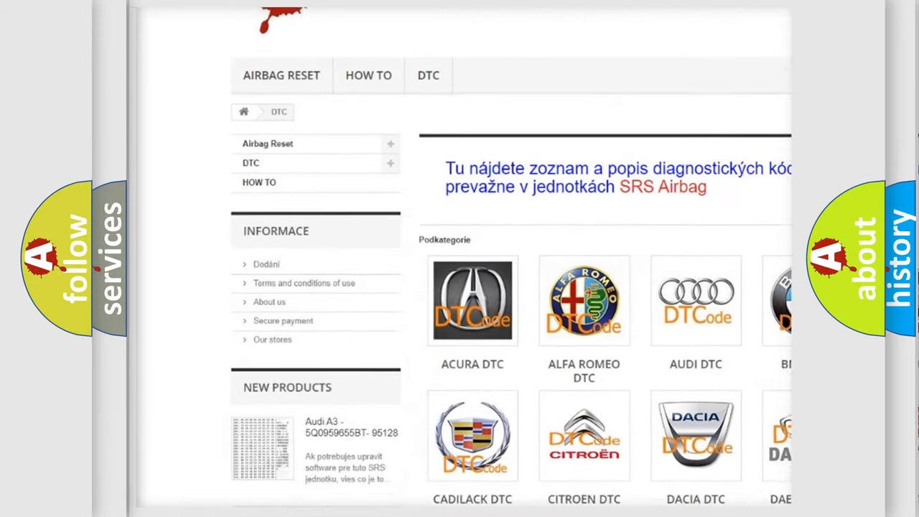
scroll("down", 3)
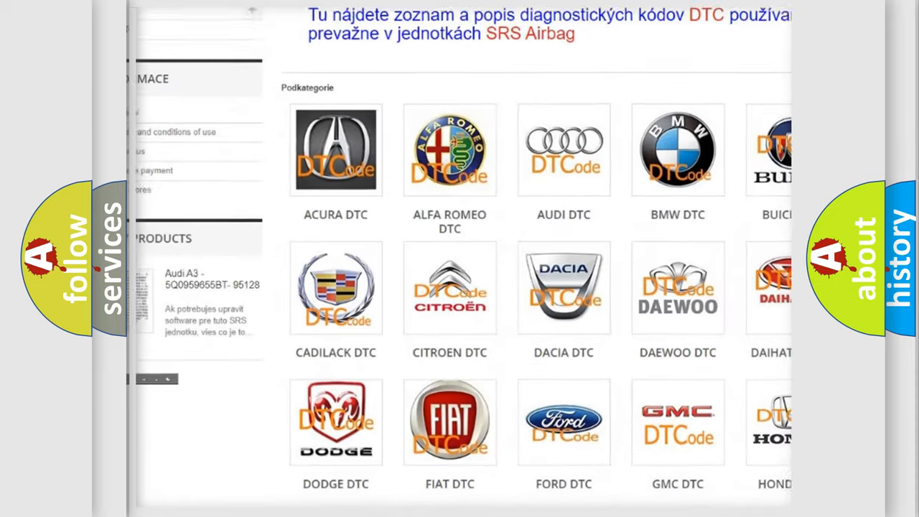